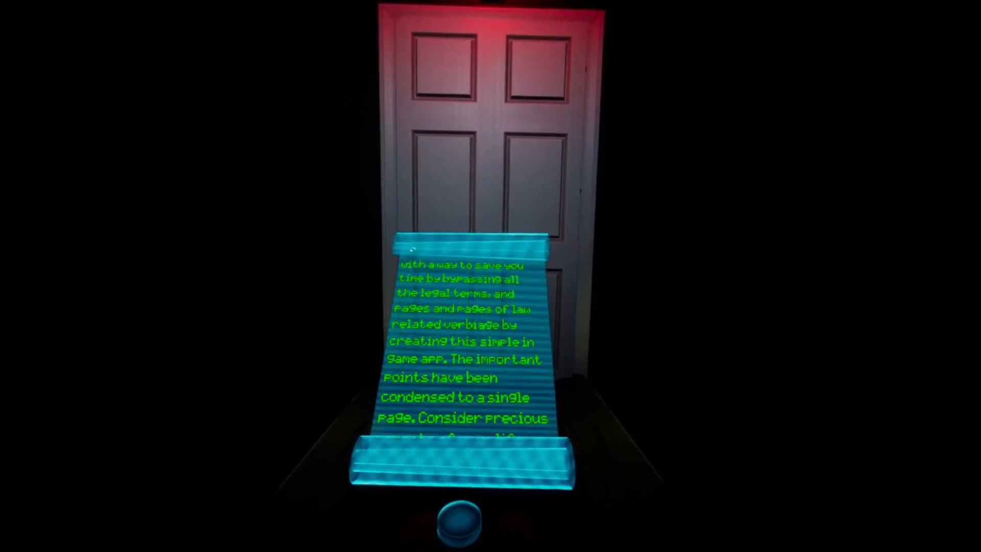
scroll(down, 3)
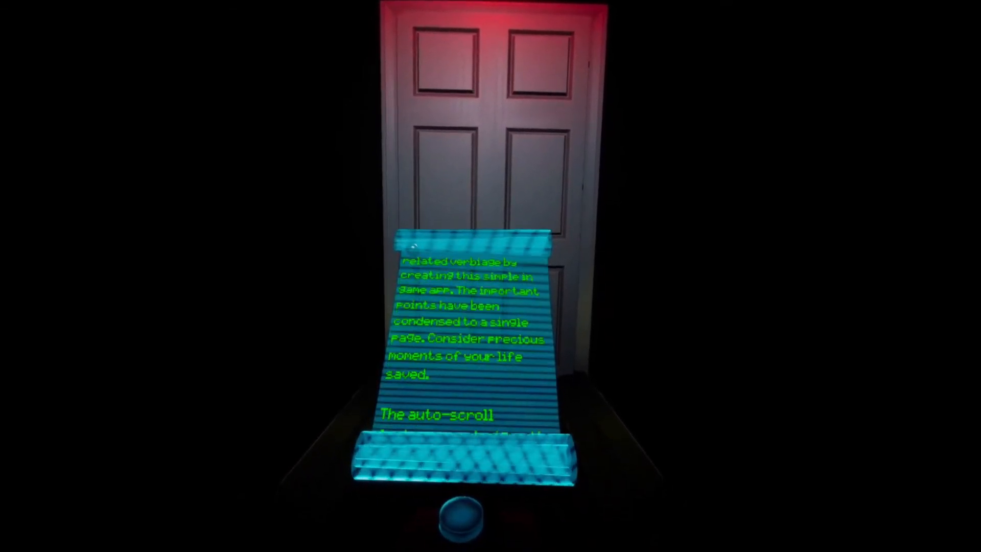
scroll(down, 3)
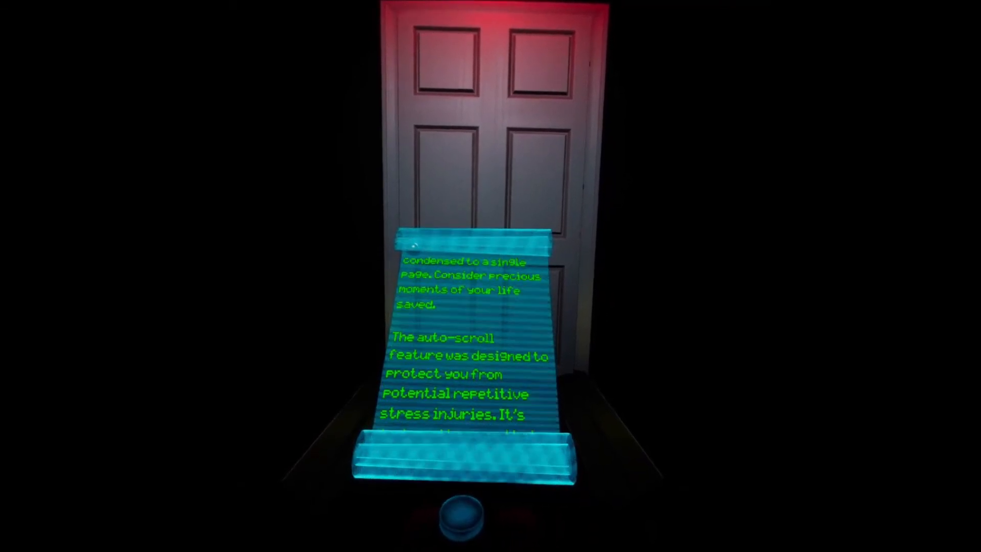